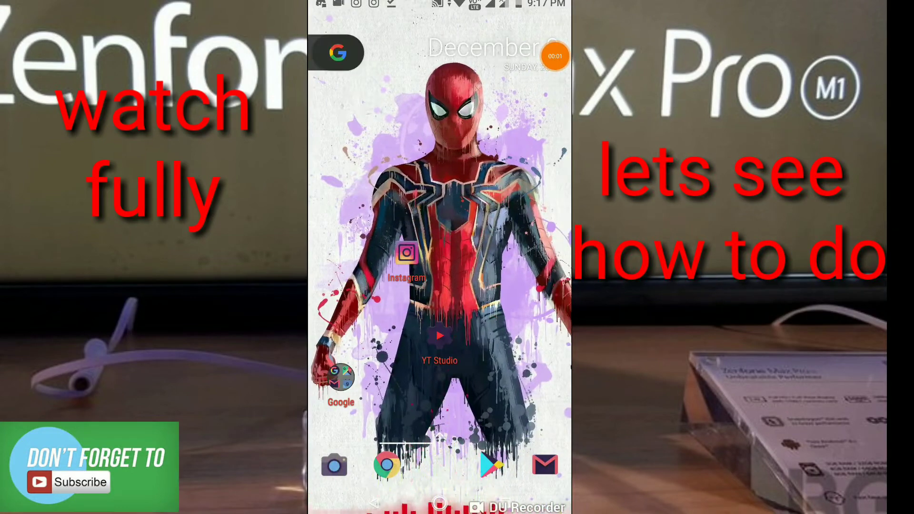
- Preview the finished setup, then show the orange home screen with Viral, Nova Settings and Wallify
scroll("up", 3)
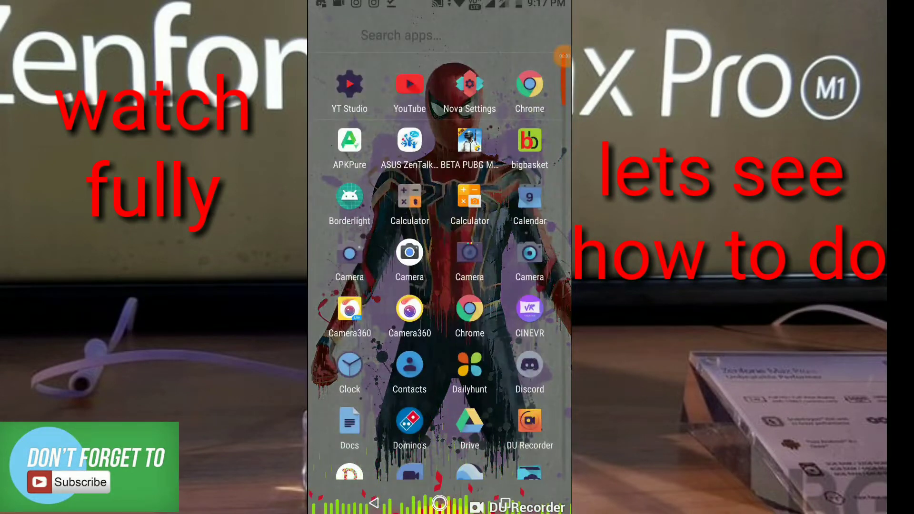
left_click(404, 36)
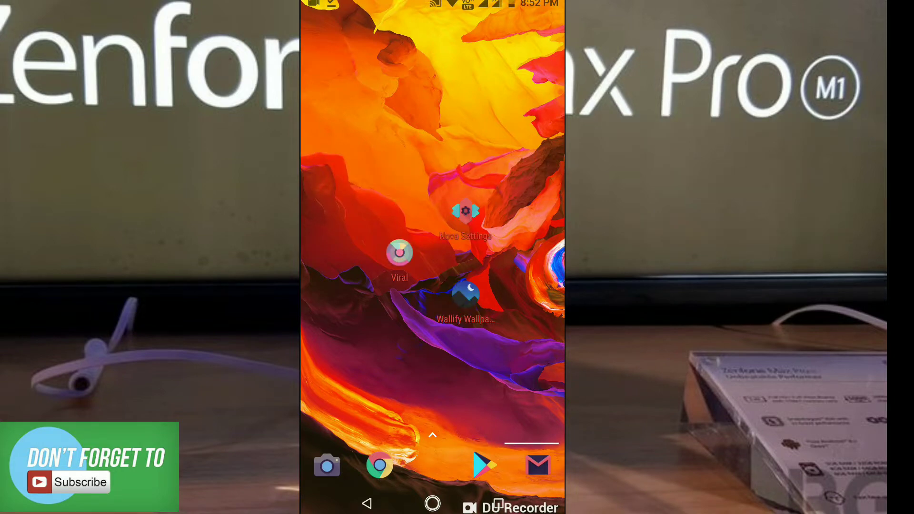
- Apply the Viral icon theme to app icons, then bring up Nova Settings
left_click(399, 263)
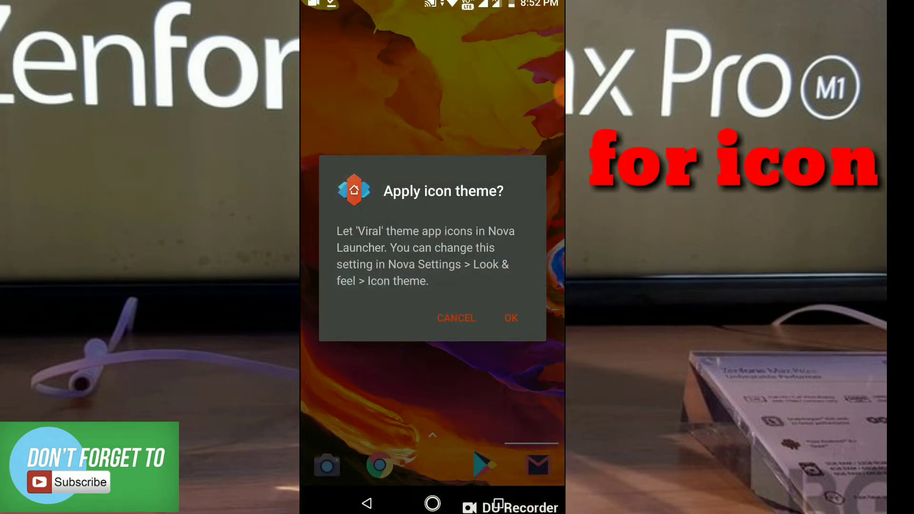
left_click(511, 318)
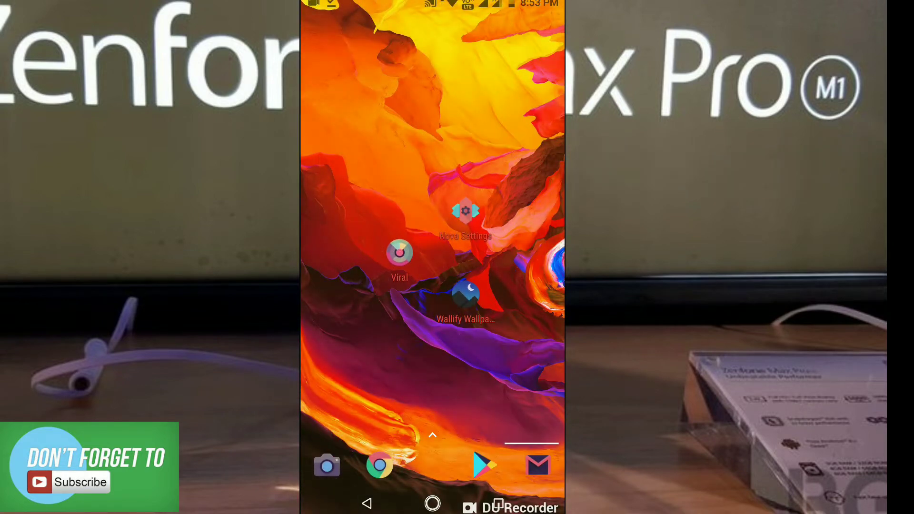
left_click(465, 212)
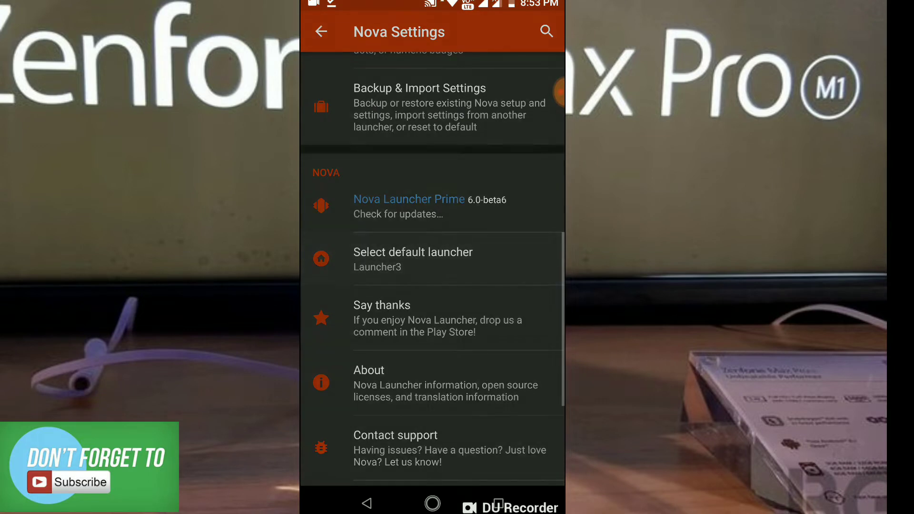
- Give the app drawer 100% background transparency and a 7x4 app grid
left_click(413, 258)
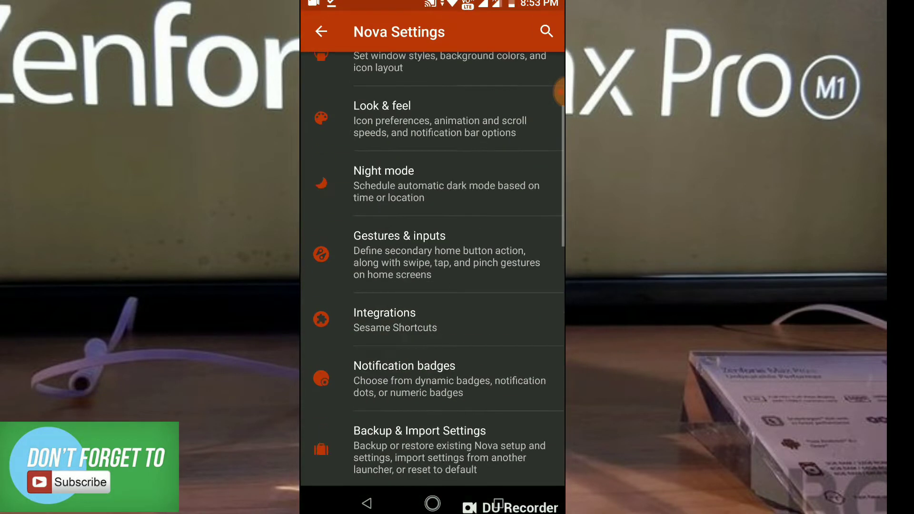
scroll("down", 3)
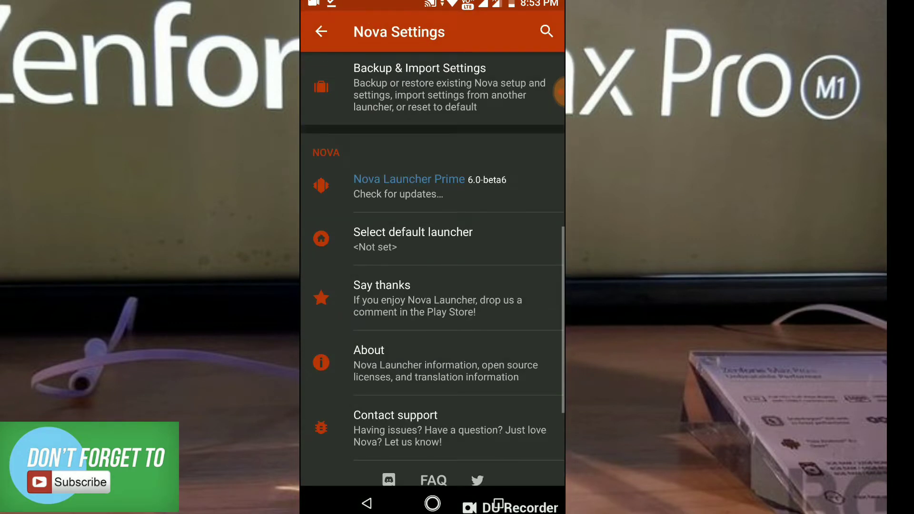
left_click(413, 239)
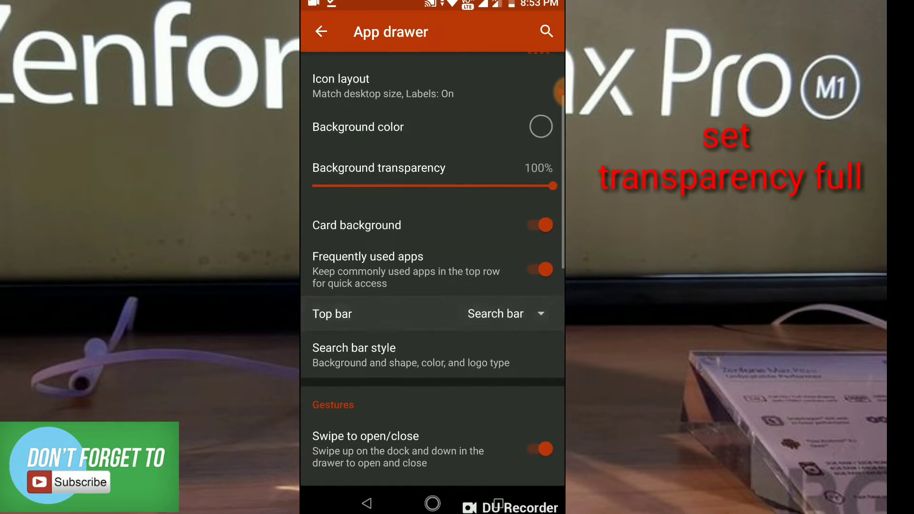
scroll("down", 3)
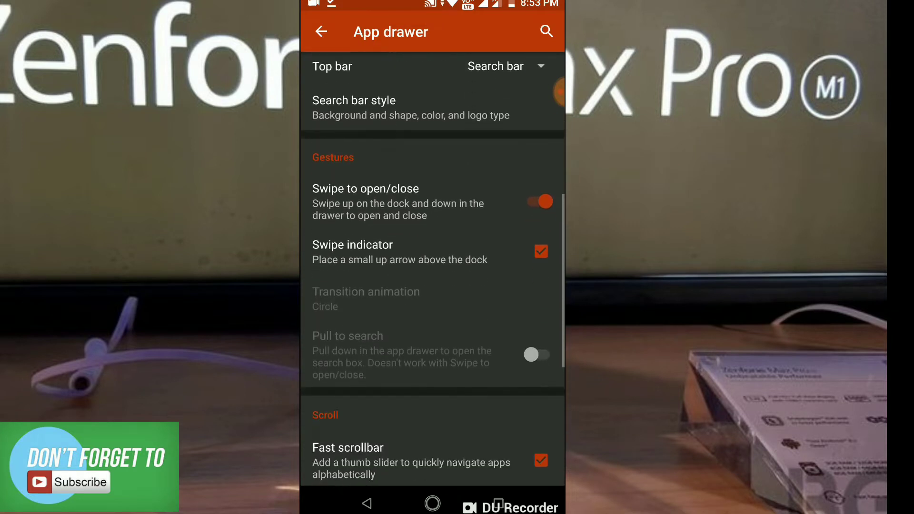
scroll("down", 3)
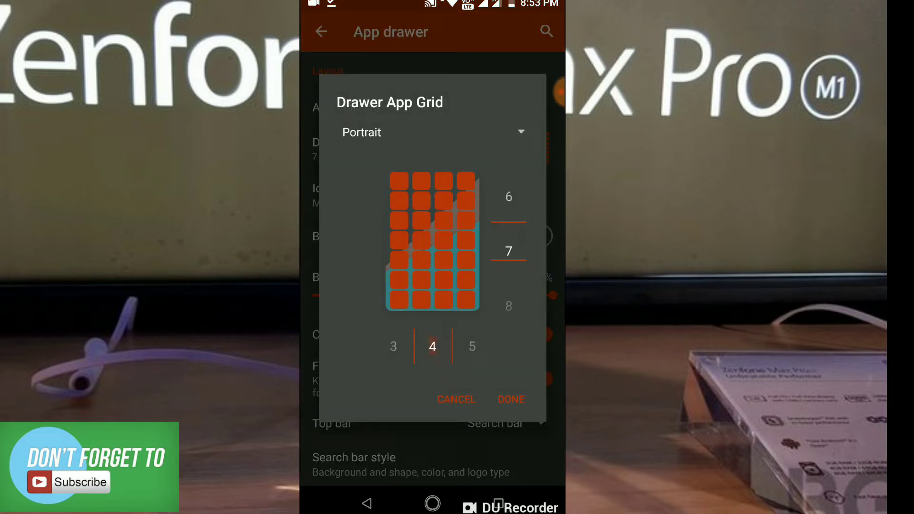
left_click(511, 399)
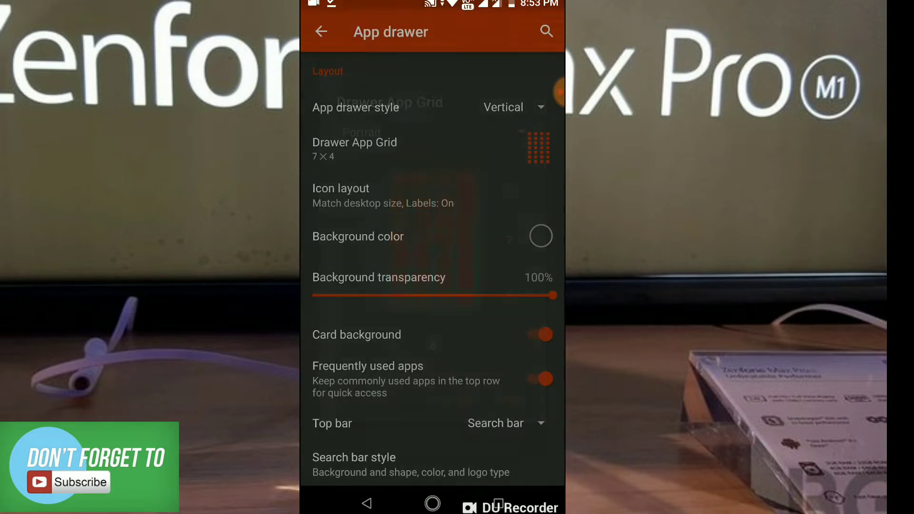
left_click(321, 32)
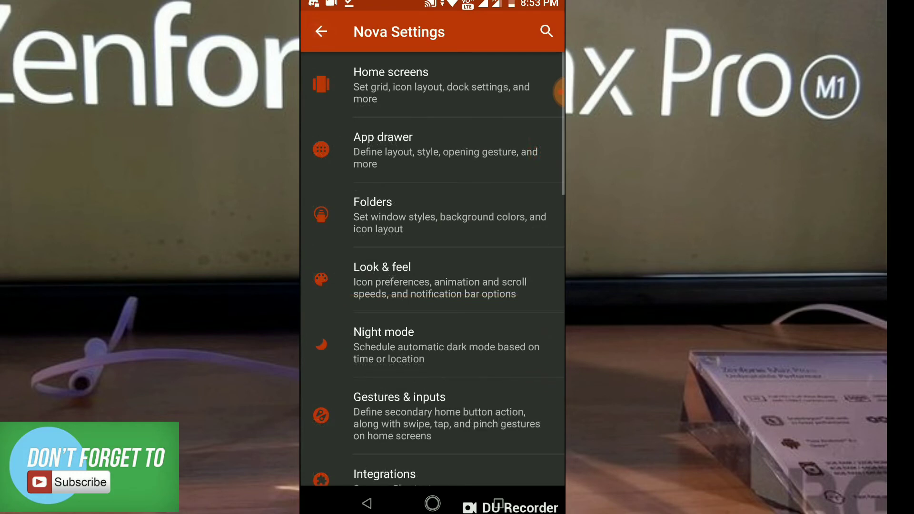
- Scroll through the Home screens settings and return to the main list
left_click(391, 85)
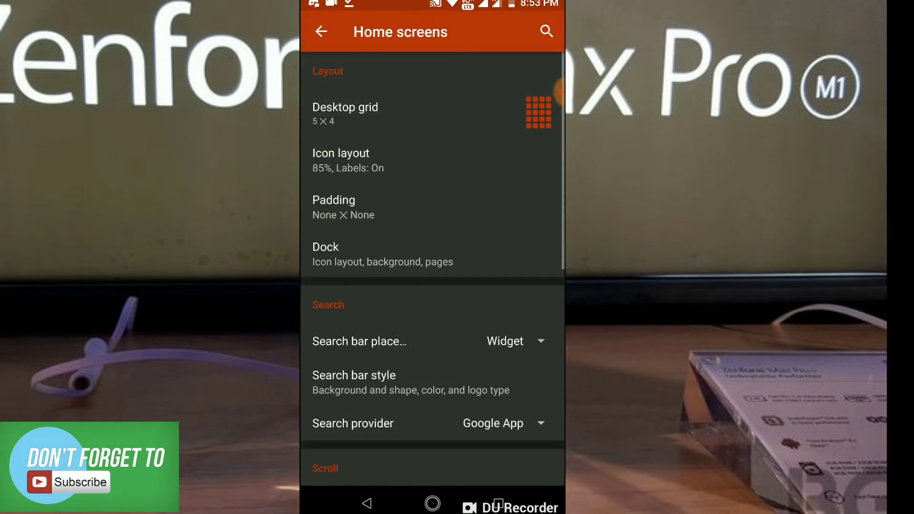
scroll("down", 3)
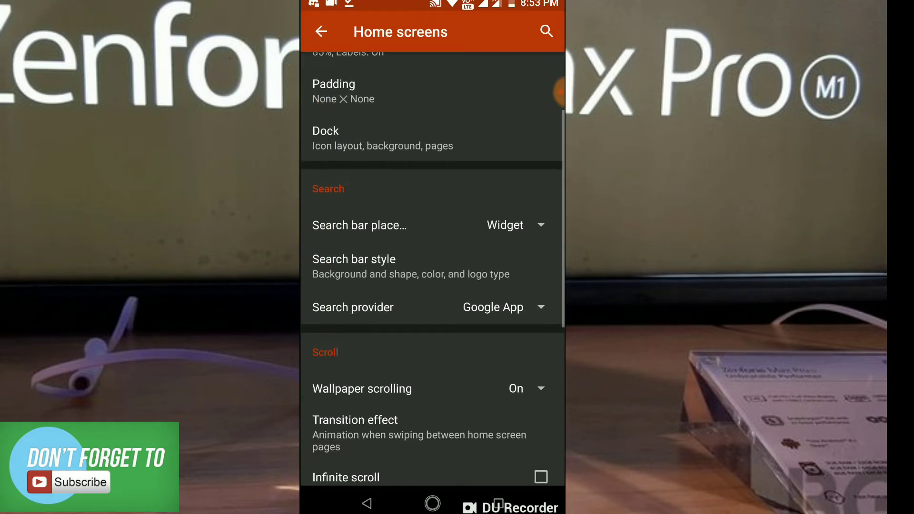
scroll("down", 3)
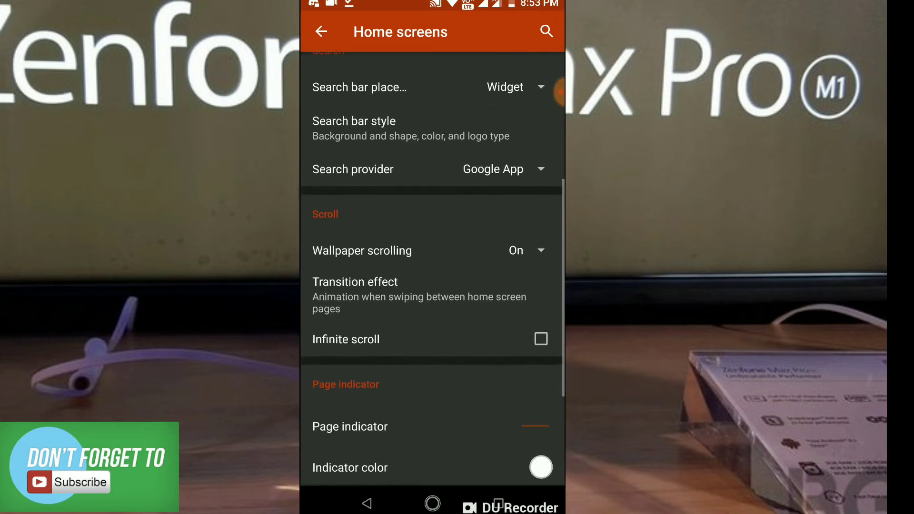
scroll("down", 3)
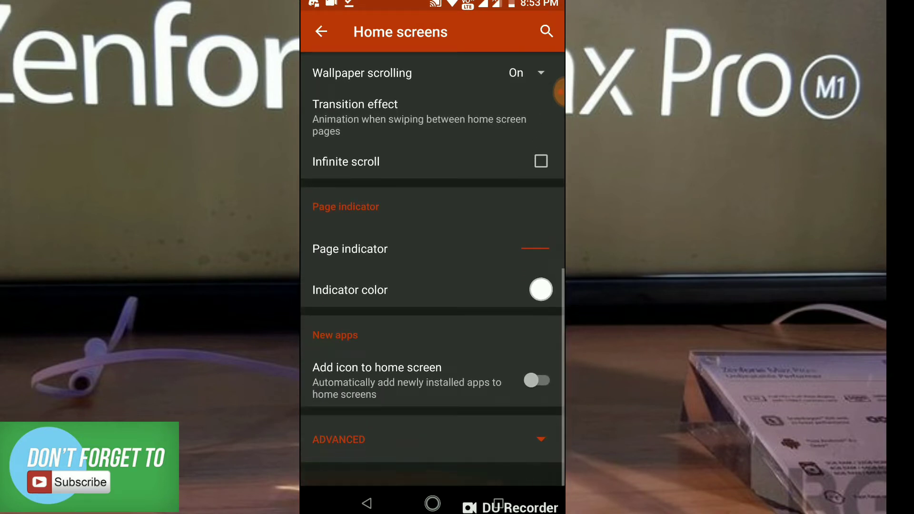
left_click(322, 32)
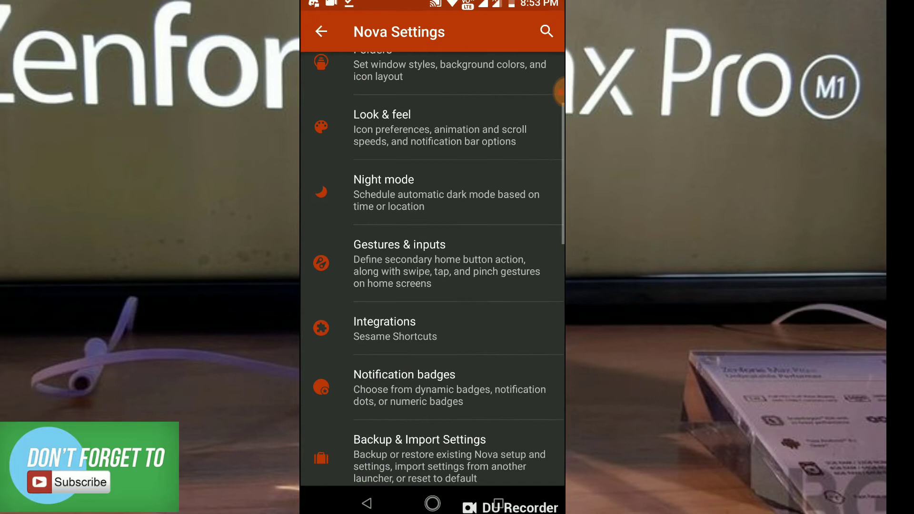
- Keep transparent notification and navigation bars with dark icons in Look & feel
scroll("down", 3)
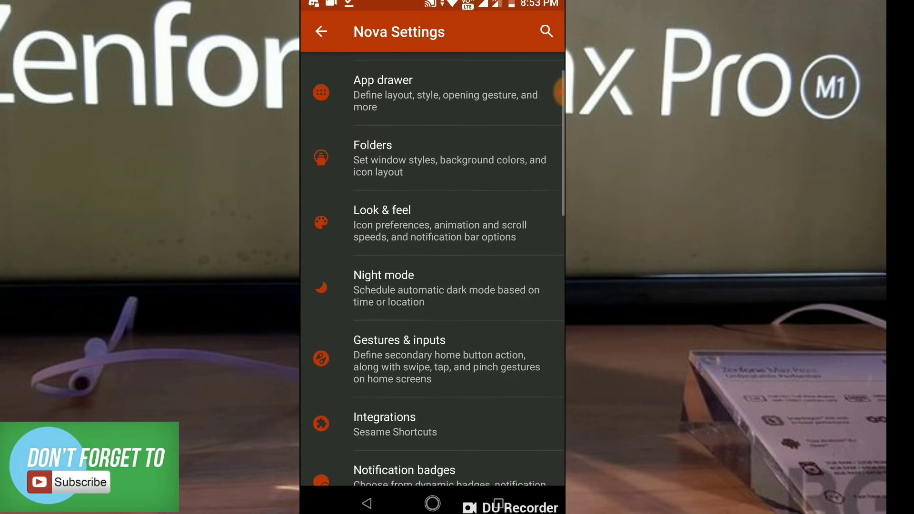
left_click(381, 223)
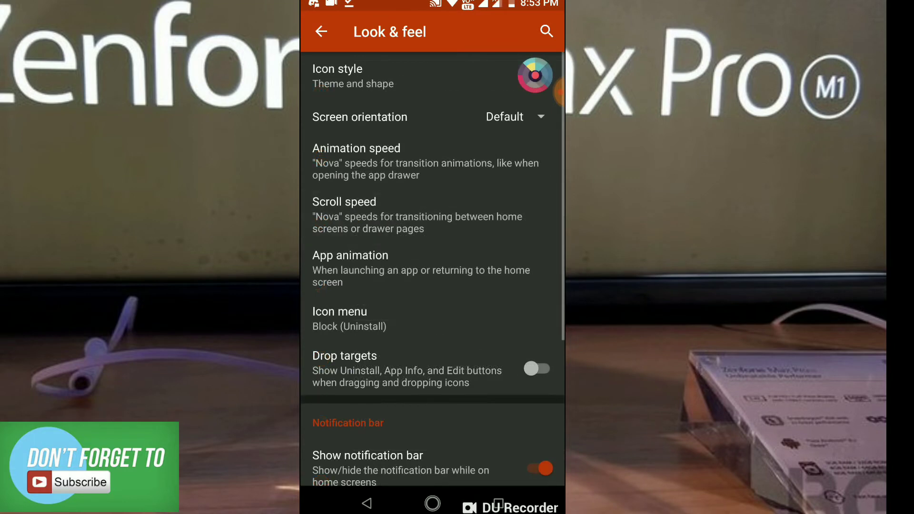
scroll("down", 3)
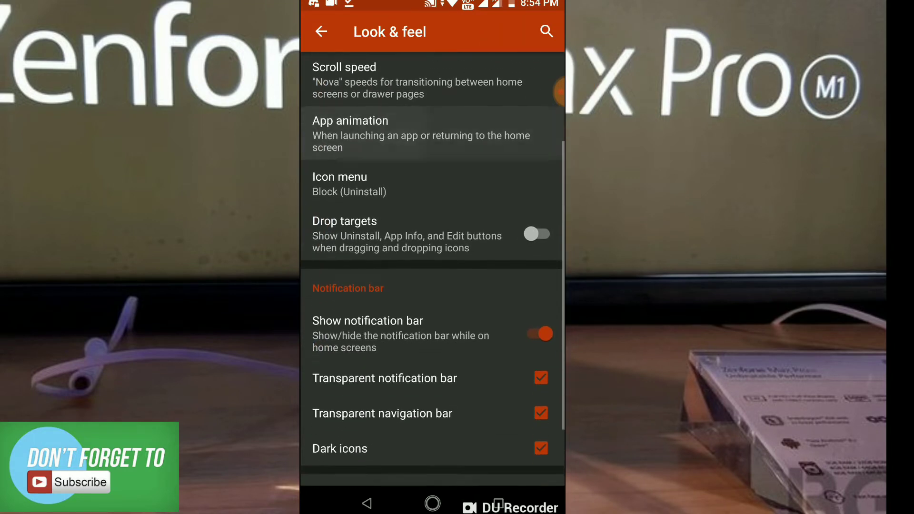
scroll("down", 3)
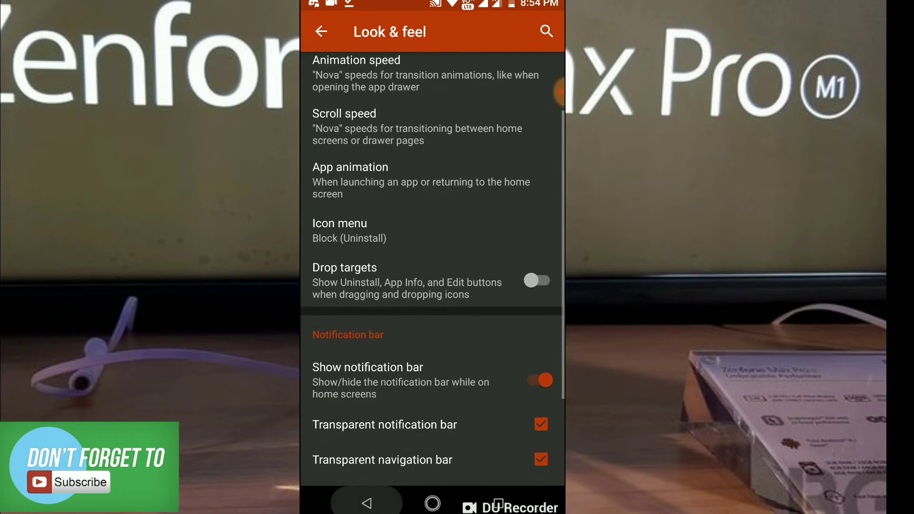
left_click(322, 32)
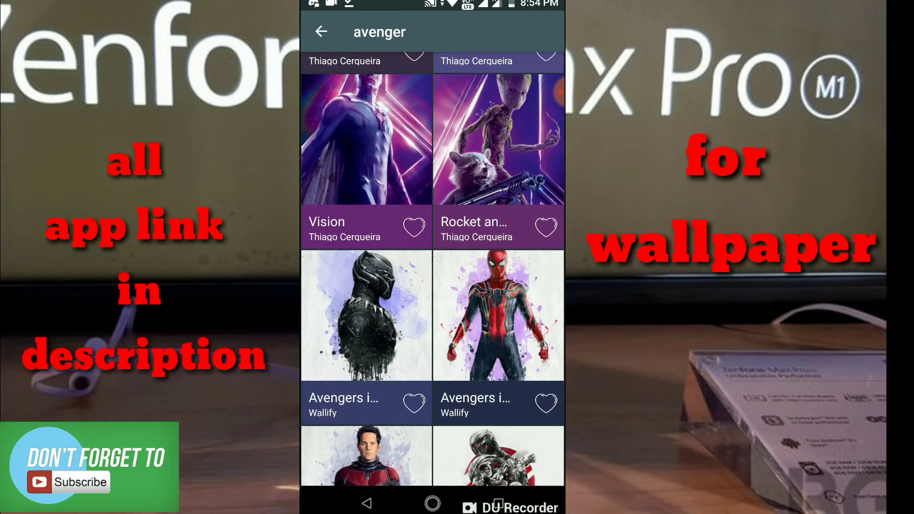
- Search Wallify for 'avenger' and set the Avengers Infinity War Spider-Man wallpaper
left_click(490, 310)
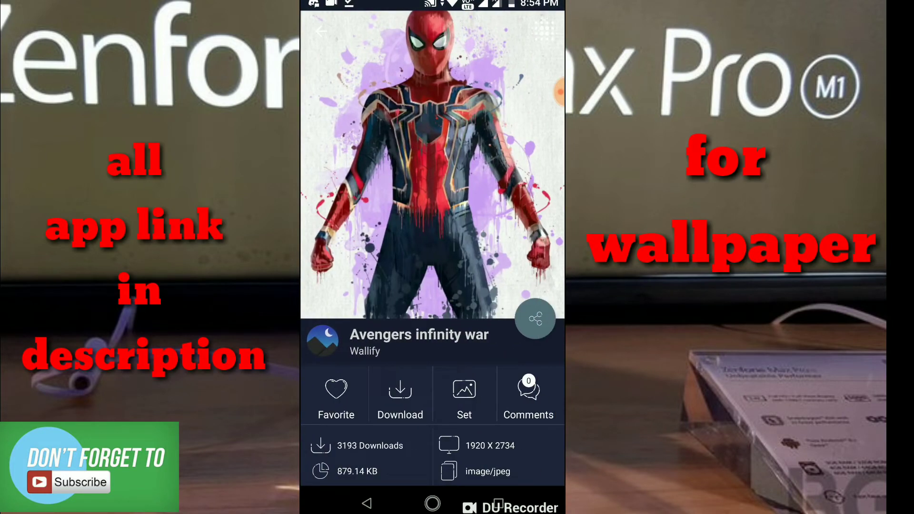
left_click(325, 31)
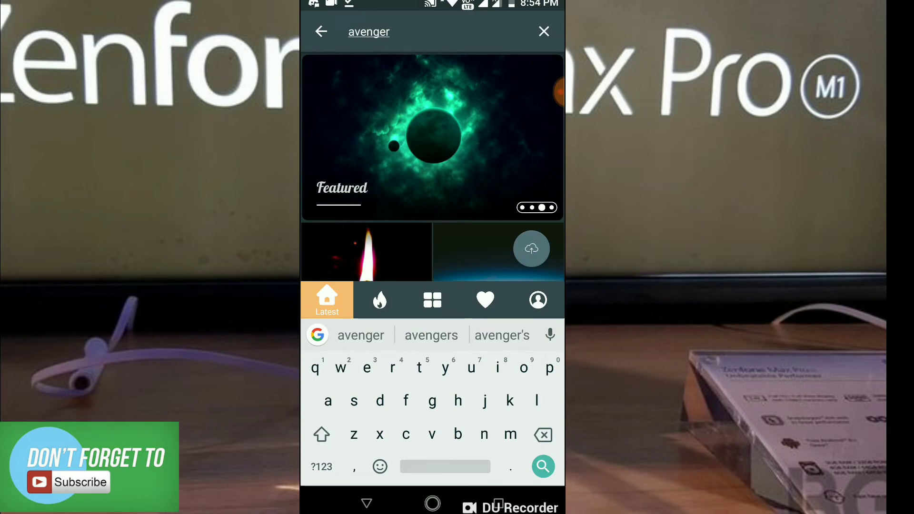
left_click(543, 466)
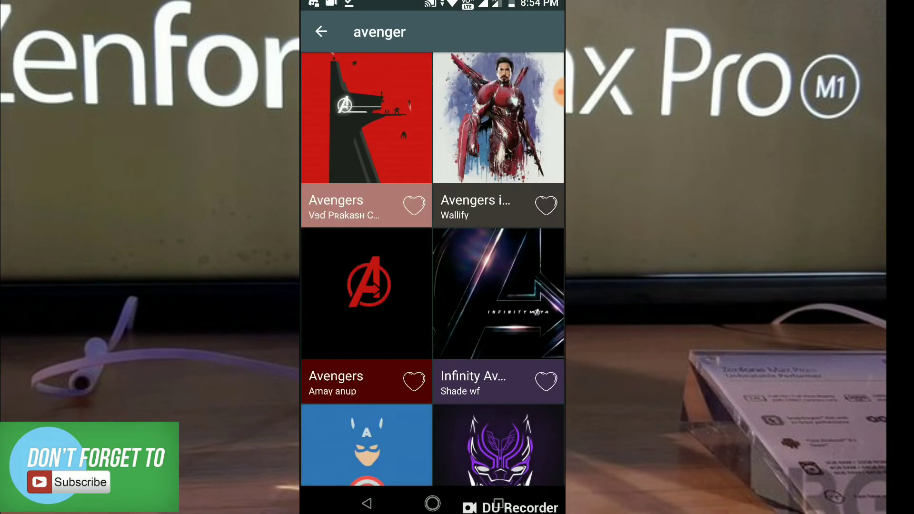
scroll("down", 3)
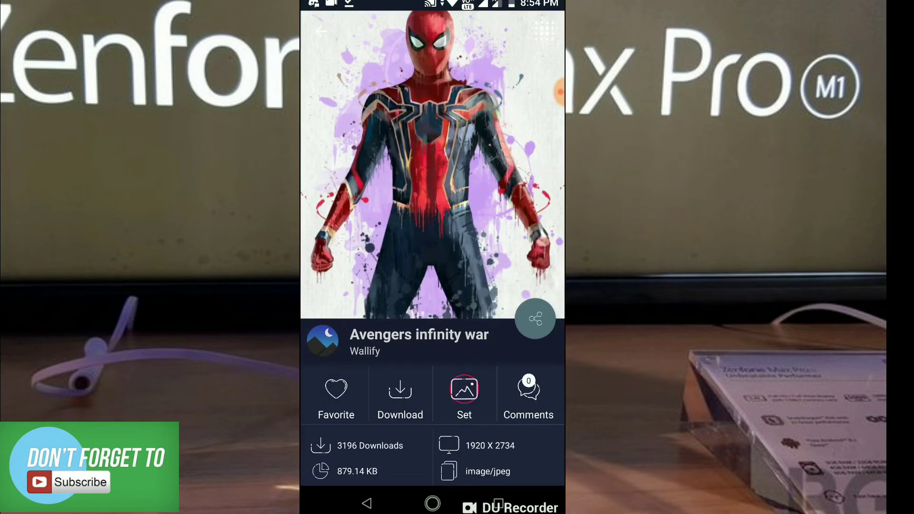
left_click(464, 388)
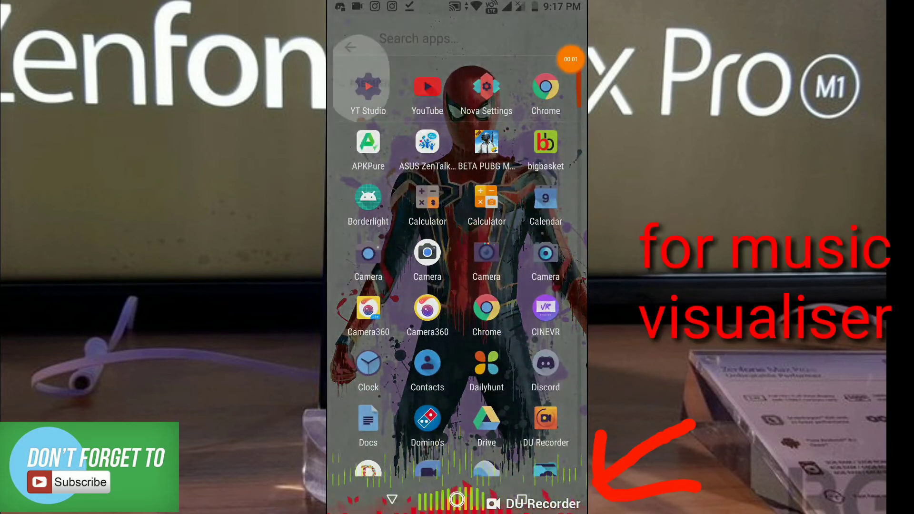
- Find Muviz with the drawer search 'mu', pick the red bars, and choose Go Live
type("mu")
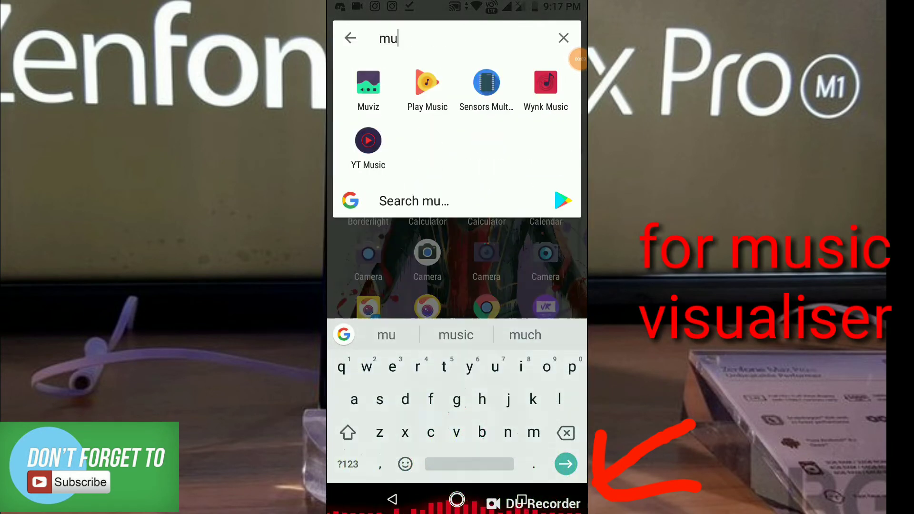
left_click(368, 82)
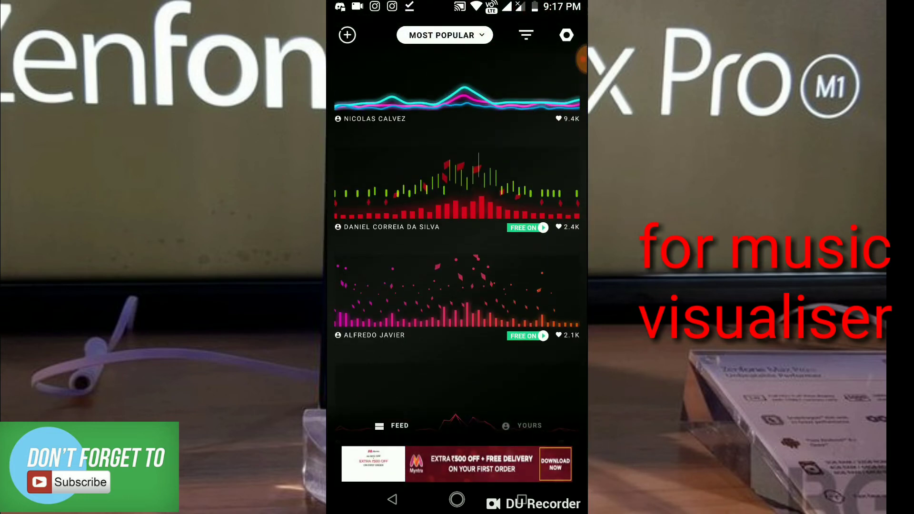
left_click(455, 186)
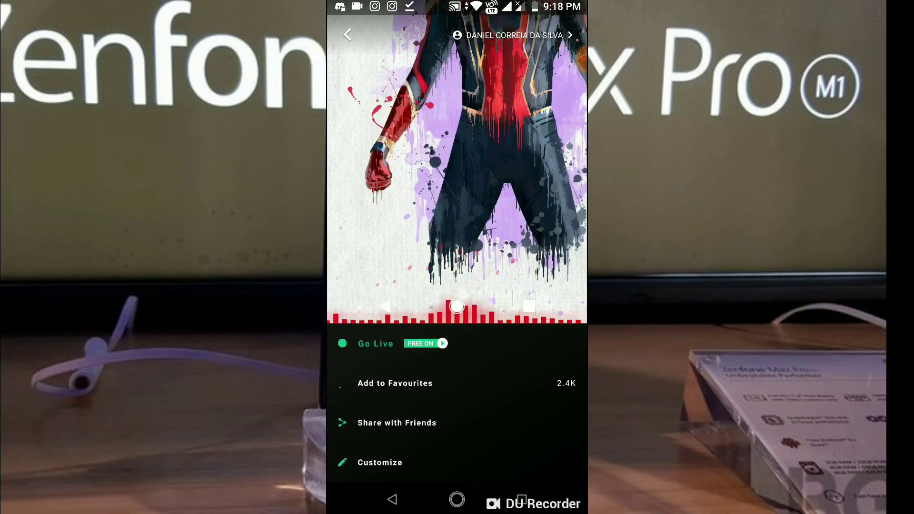
left_click(375, 343)
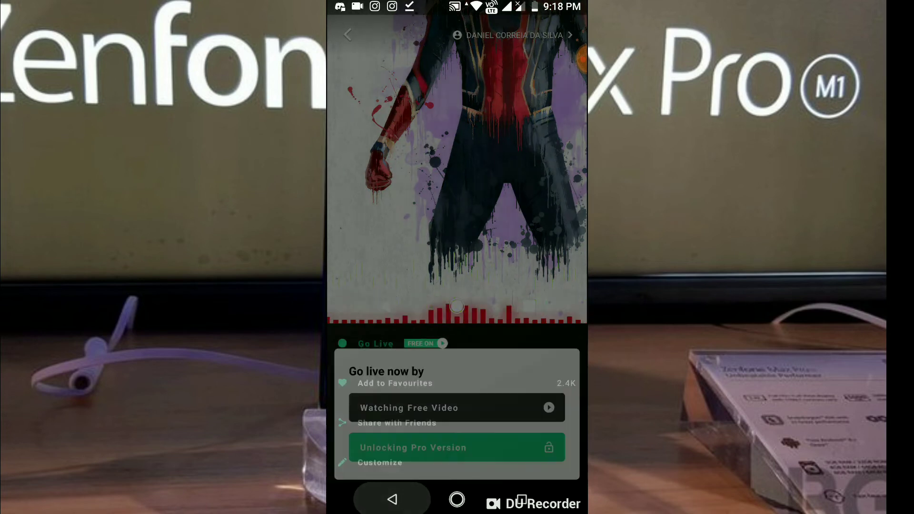